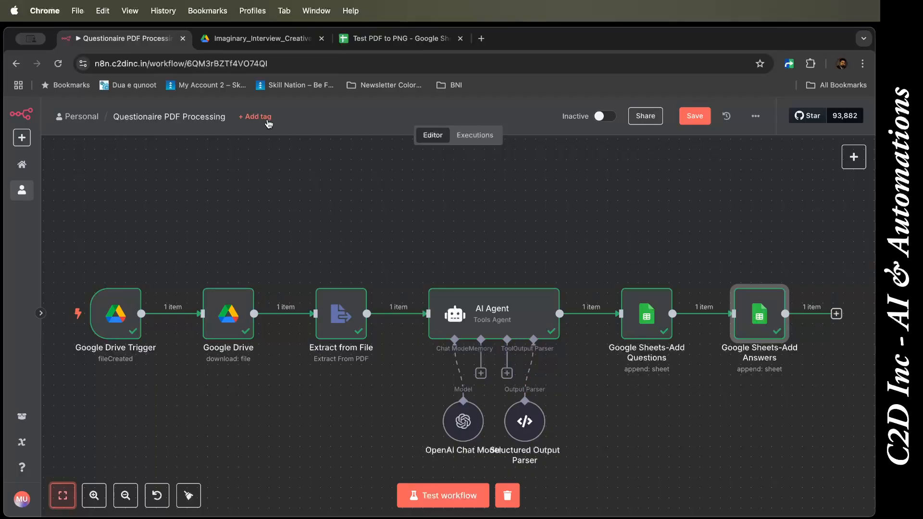
Step: View the Imaginary Interview PDF in Google Drive and look through its numbered questions and answers
click(262, 38)
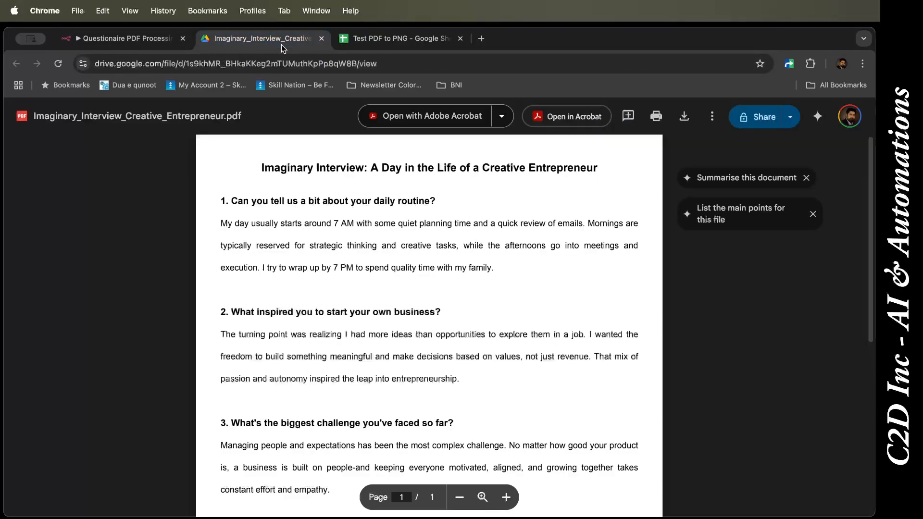
scroll(down, 3)
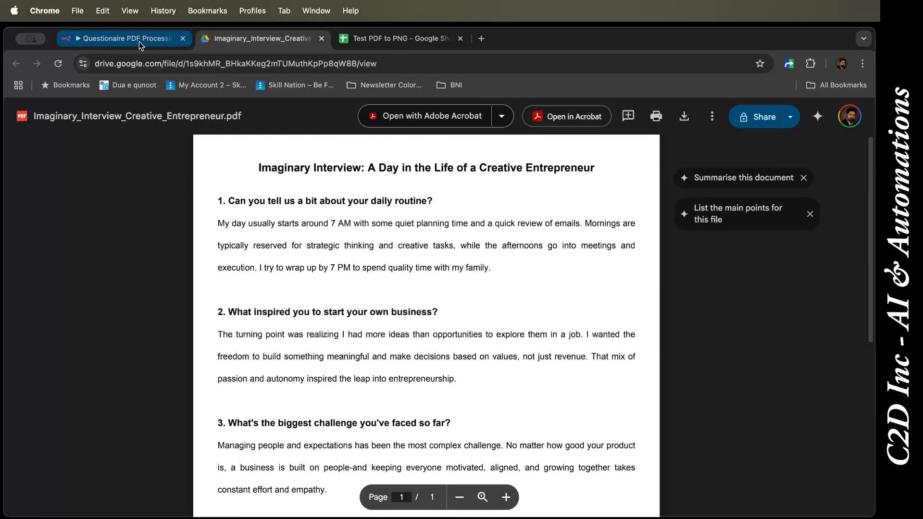
Step: Return to the Questionaire PDF Processing workflow canvas in n8n
click(121, 39)
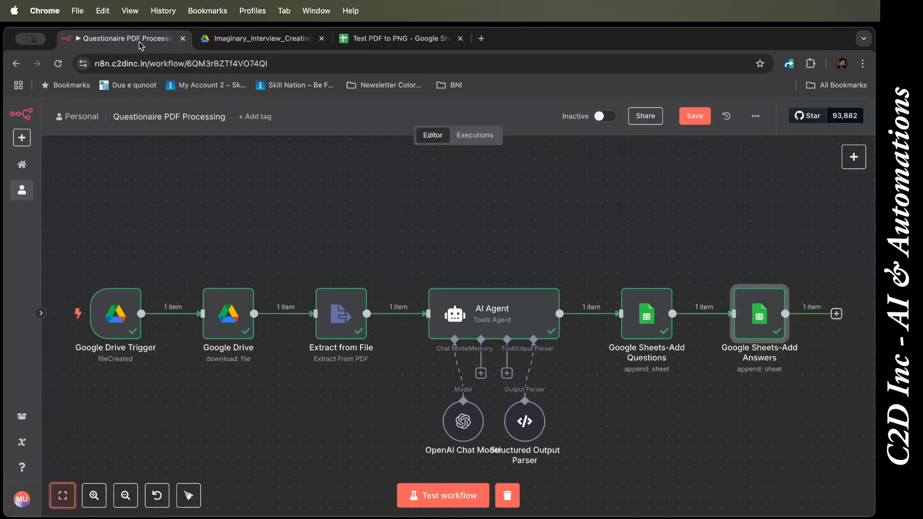
mouse_move(213, 230)
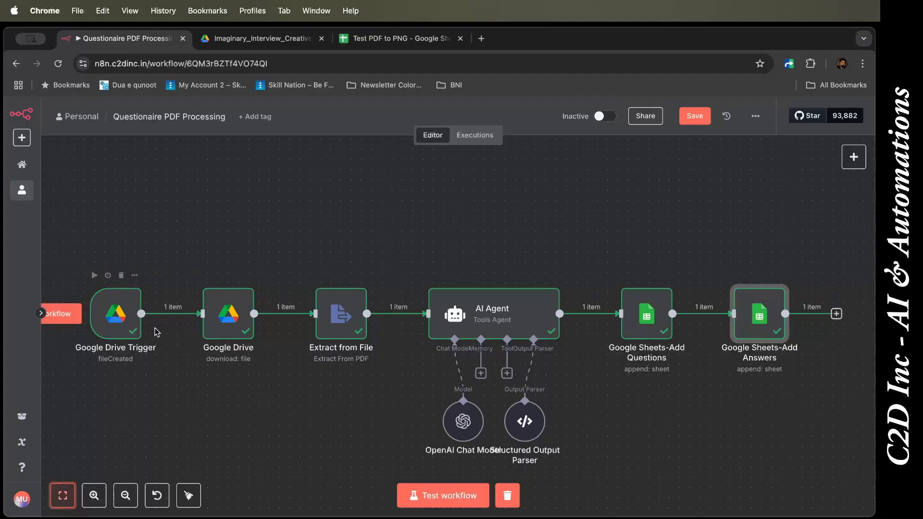
mouse_move(122, 301)
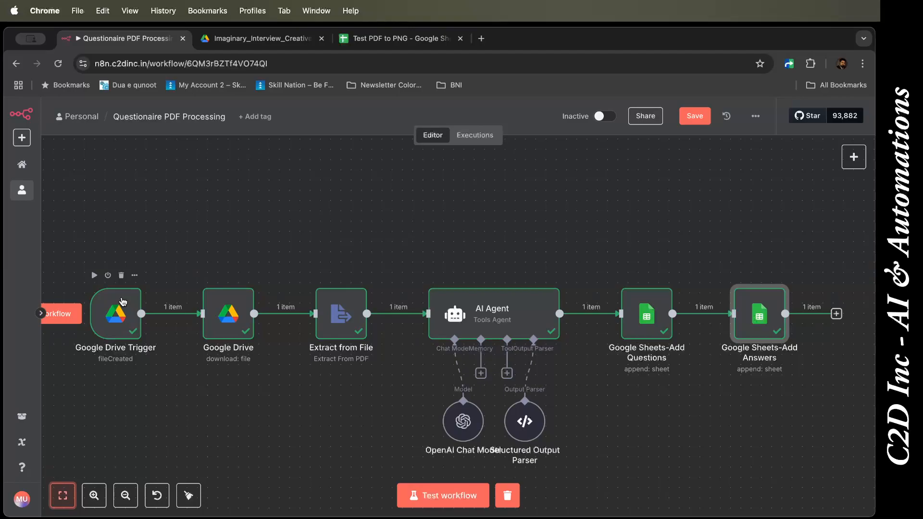
click(116, 313)
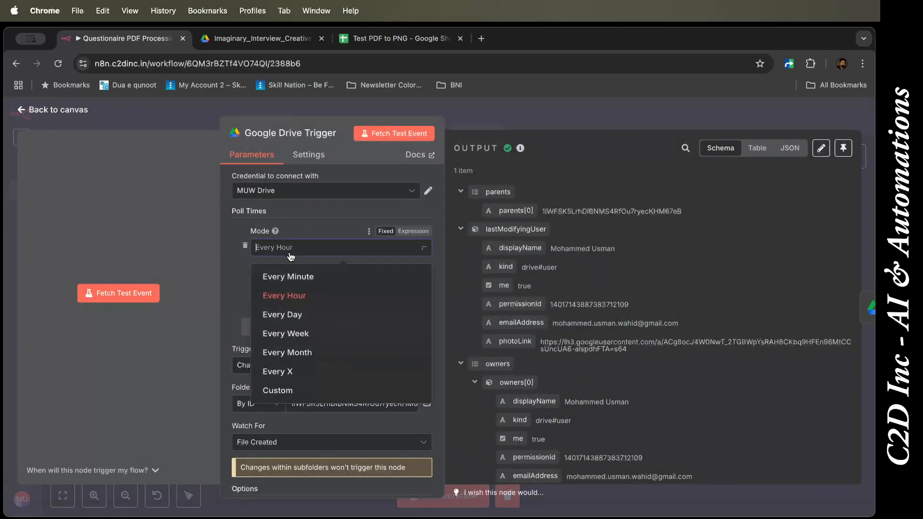
mouse_move(282, 317)
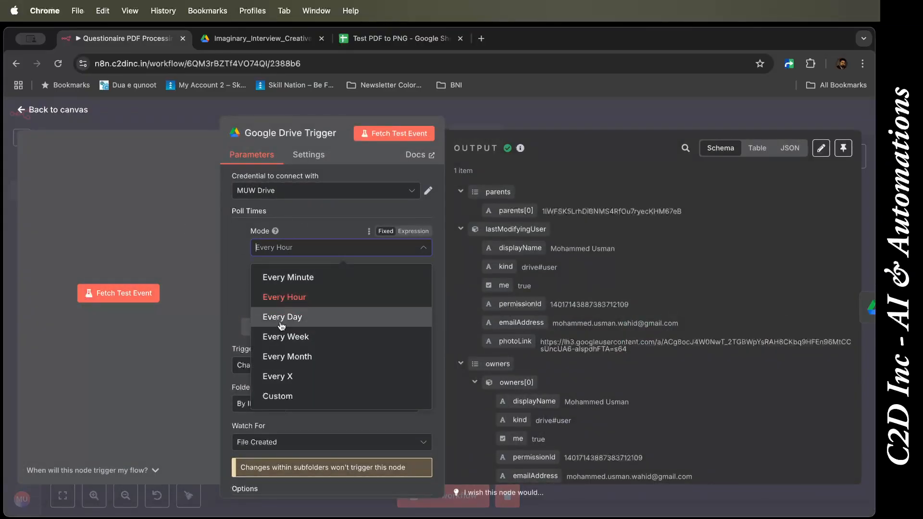
mouse_move(280, 379)
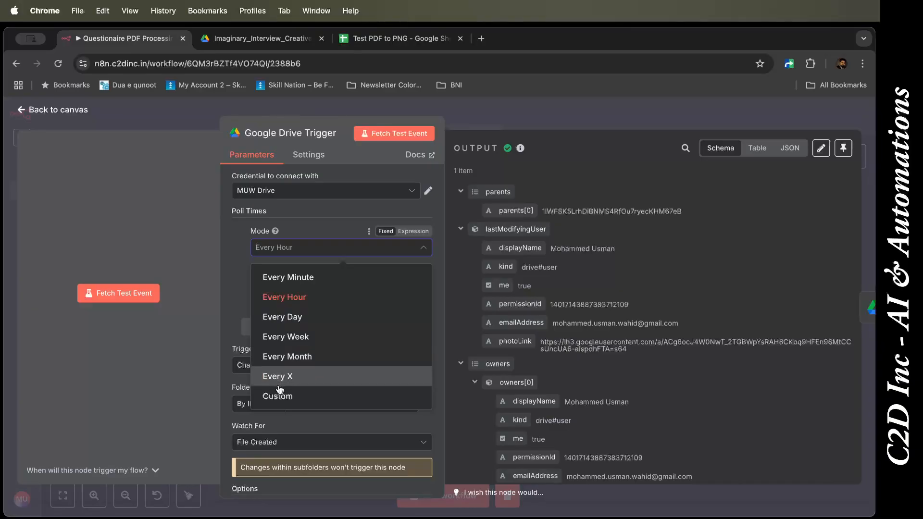
mouse_move(82, 116)
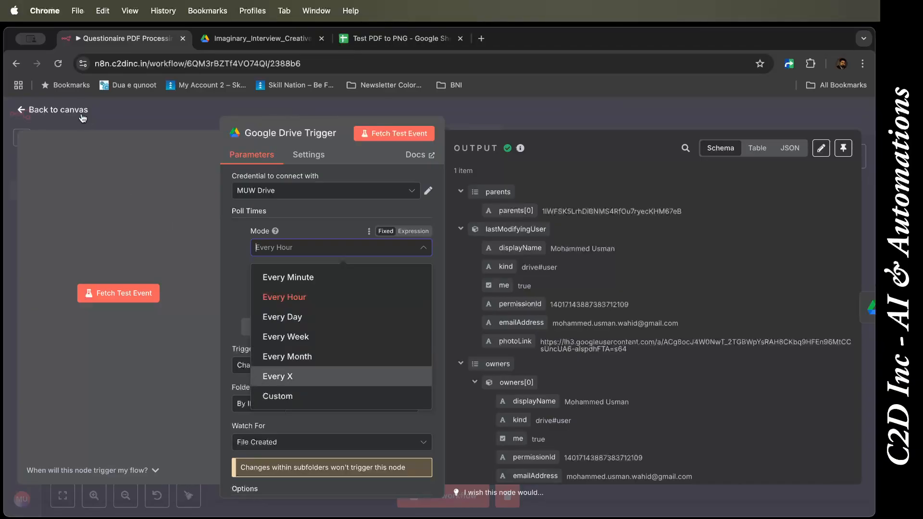
click(57, 110)
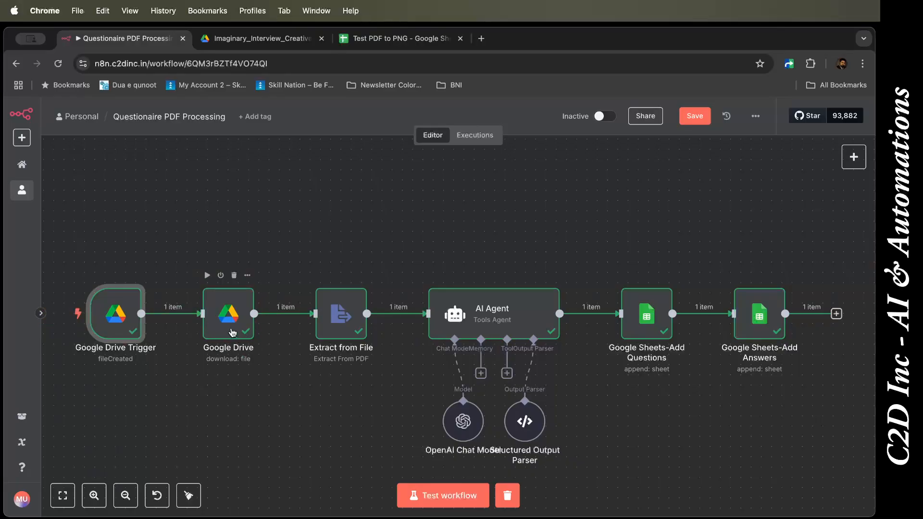
double_click(228, 314)
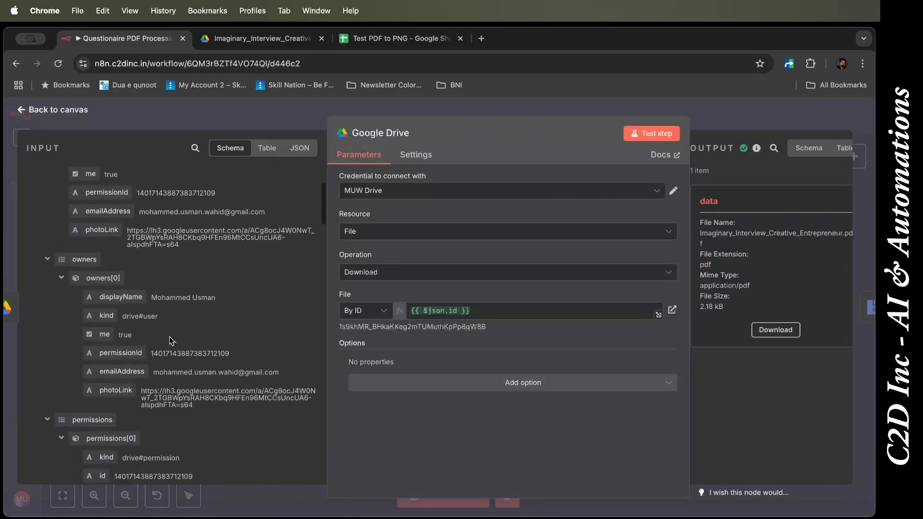
scroll(down, 3)
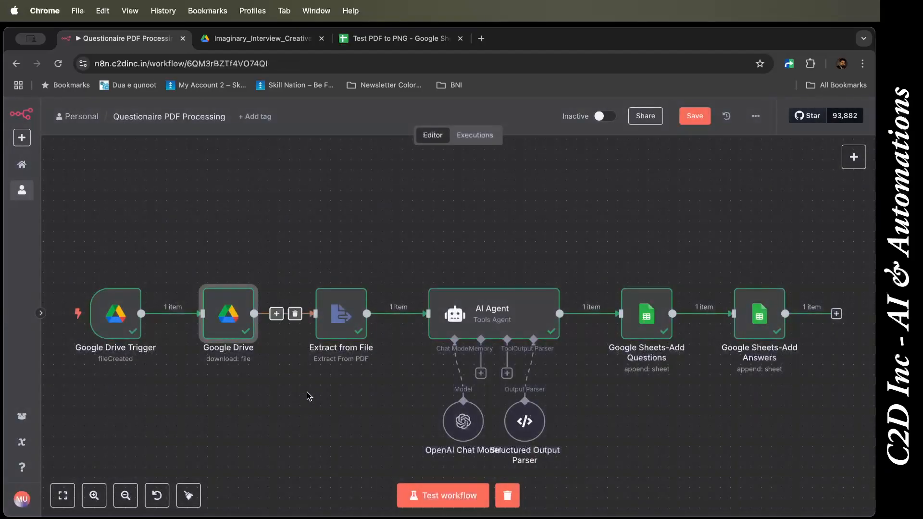
double_click(340, 313)
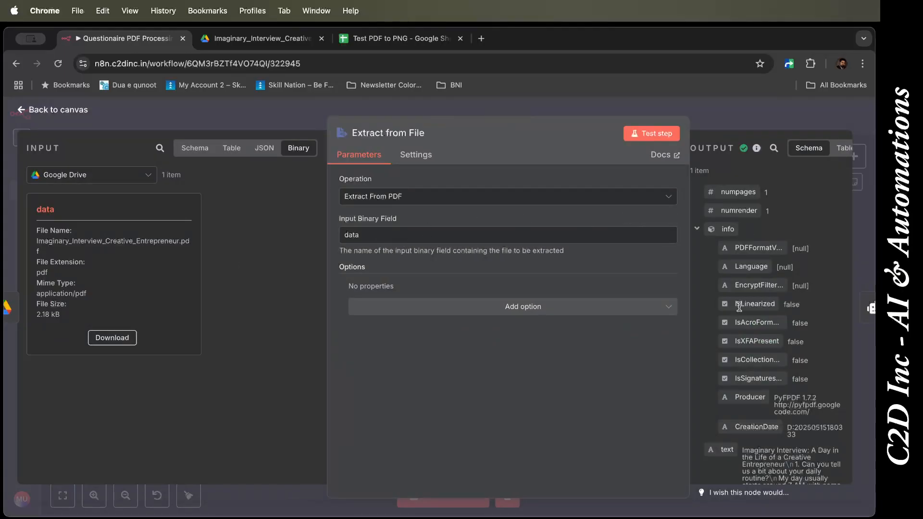
scroll(down, 3)
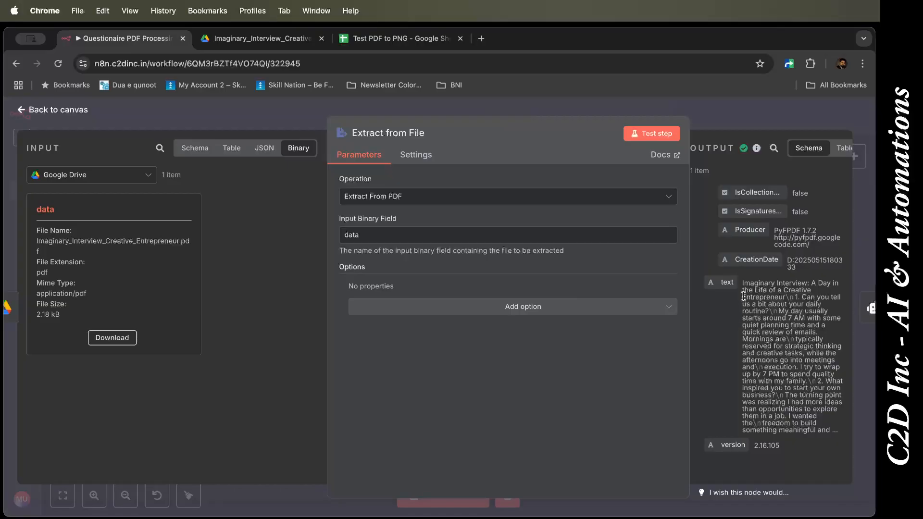
mouse_move(75, 115)
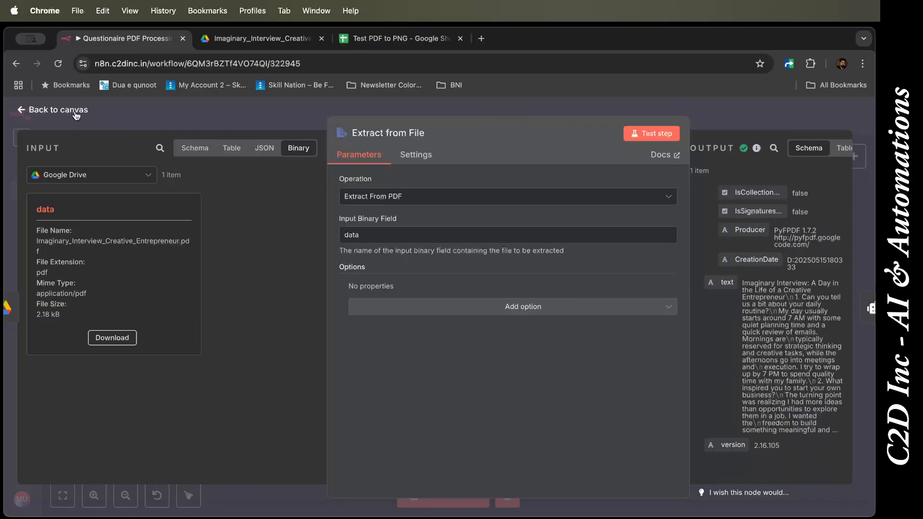
click(58, 110)
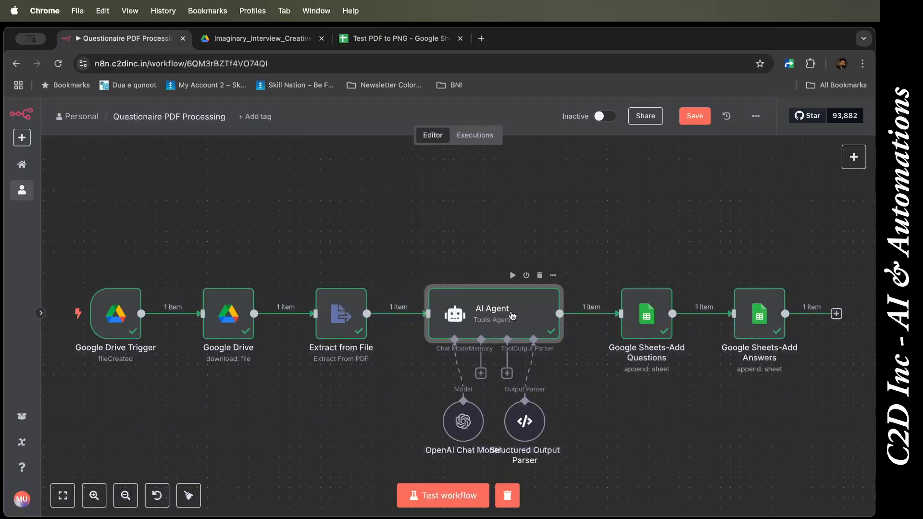
double_click(492, 314)
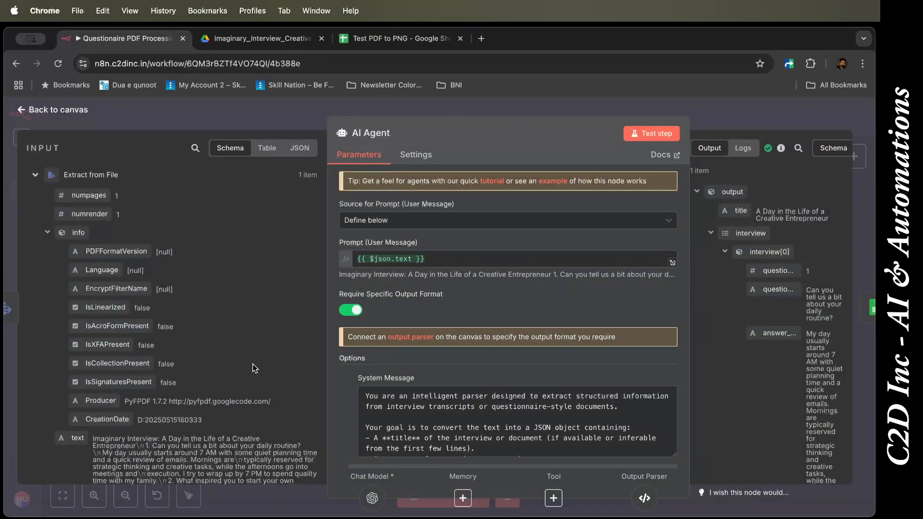
scroll(down, 3)
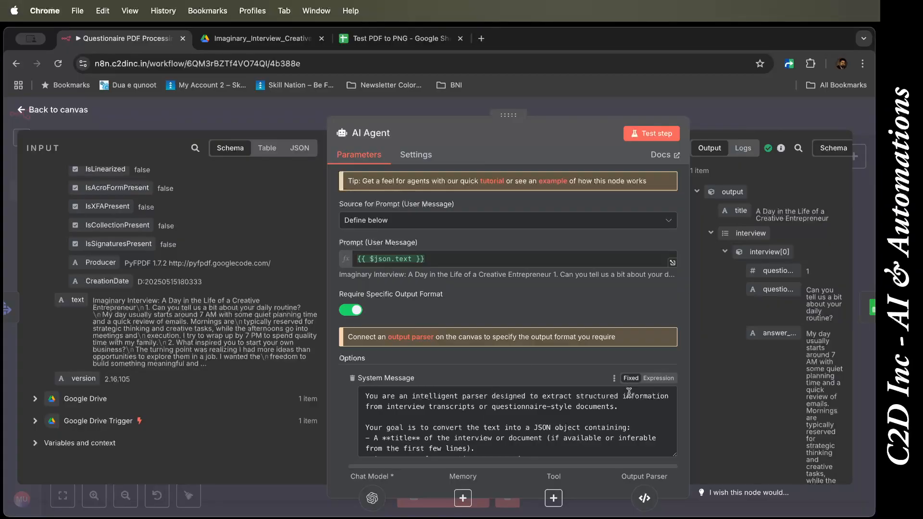
mouse_move(659, 445)
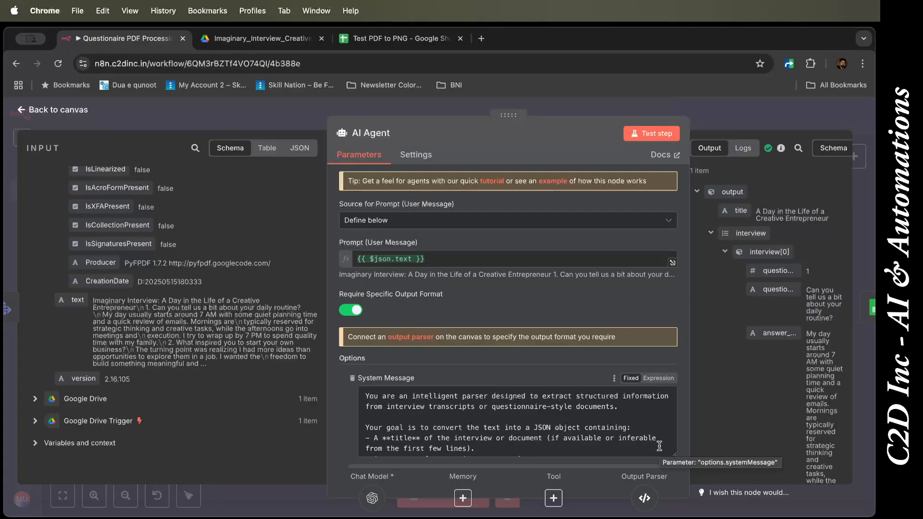
scroll(down, 3)
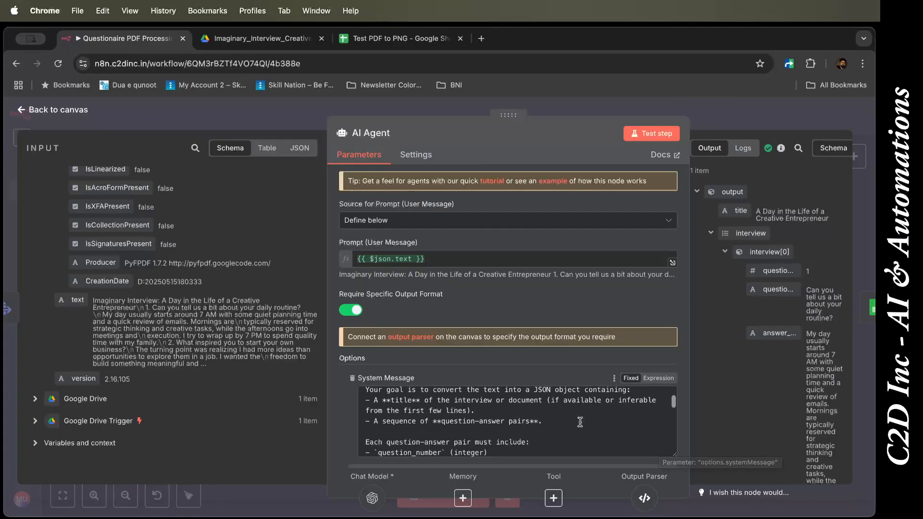
mouse_move(637, 414)
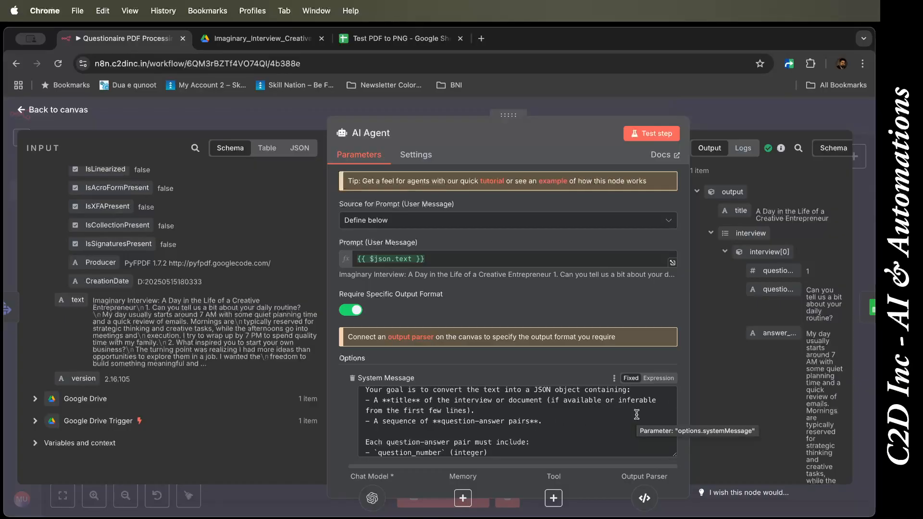
scroll(up, 3)
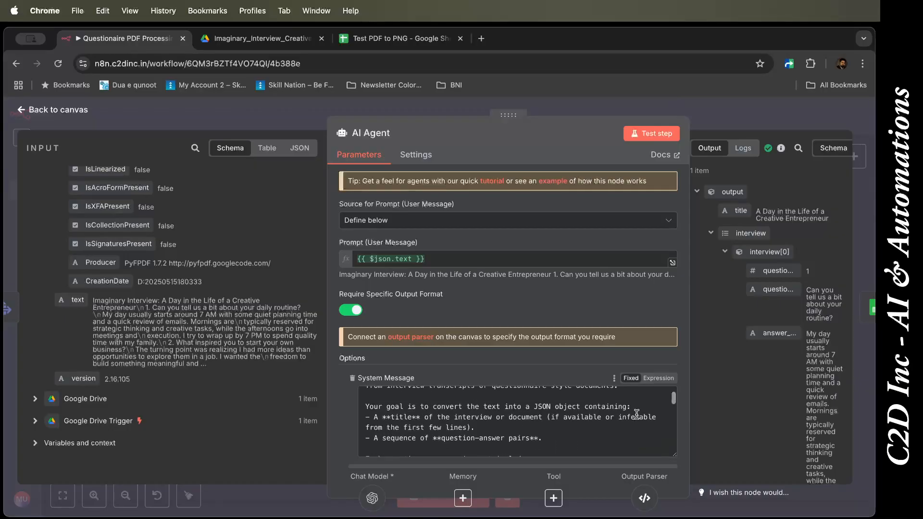
scroll(down, 3)
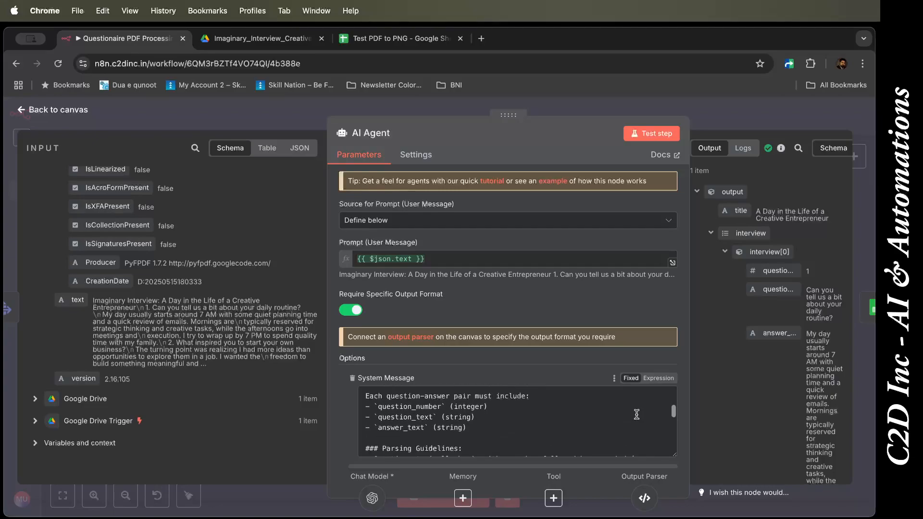
scroll(down, 3)
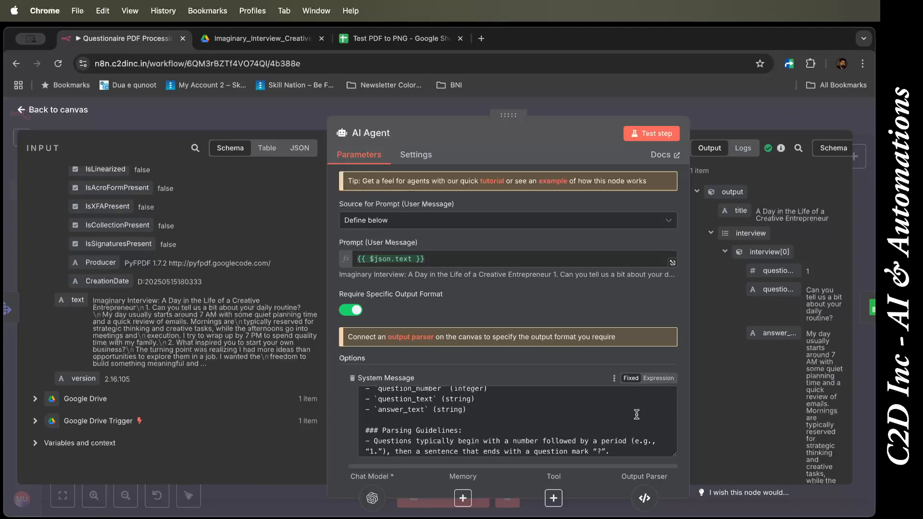
scroll(down, 3)
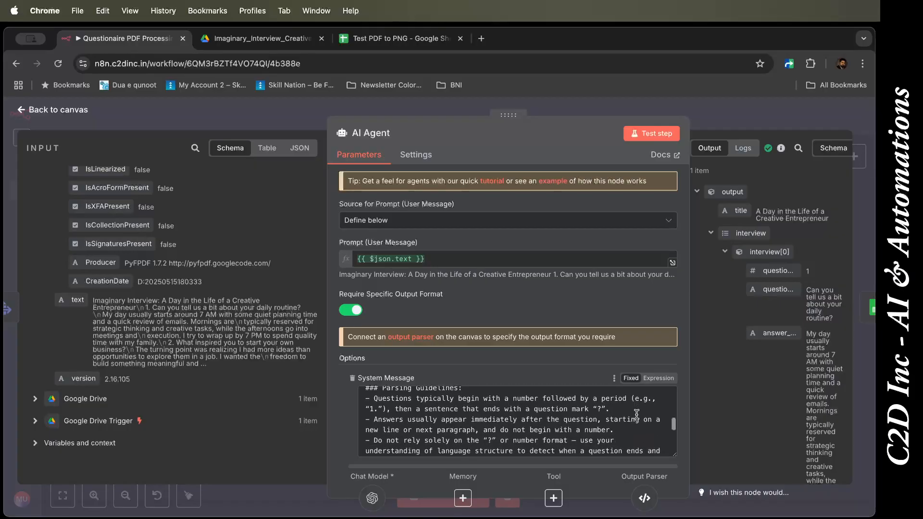
scroll(down, 3)
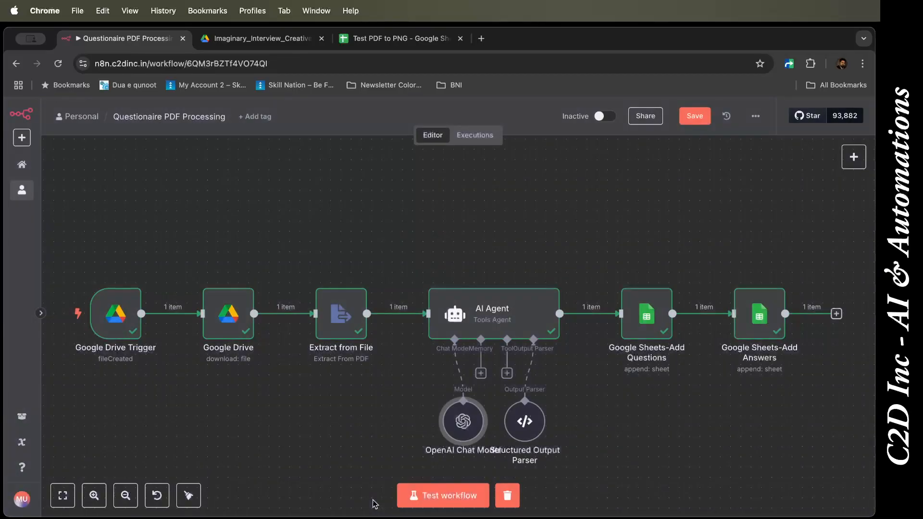
Step: Save the workflow and bring up the Structured Output Parser's settings
double_click(462, 421)
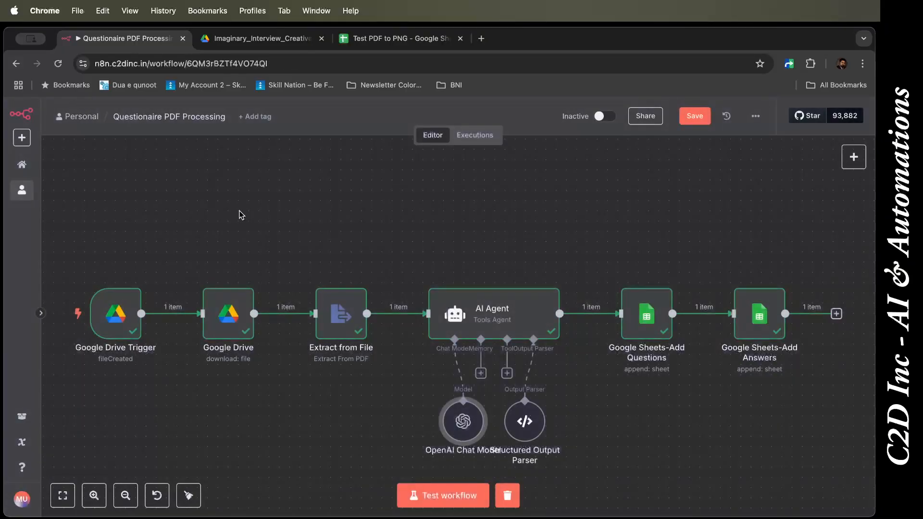
mouse_move(527, 321)
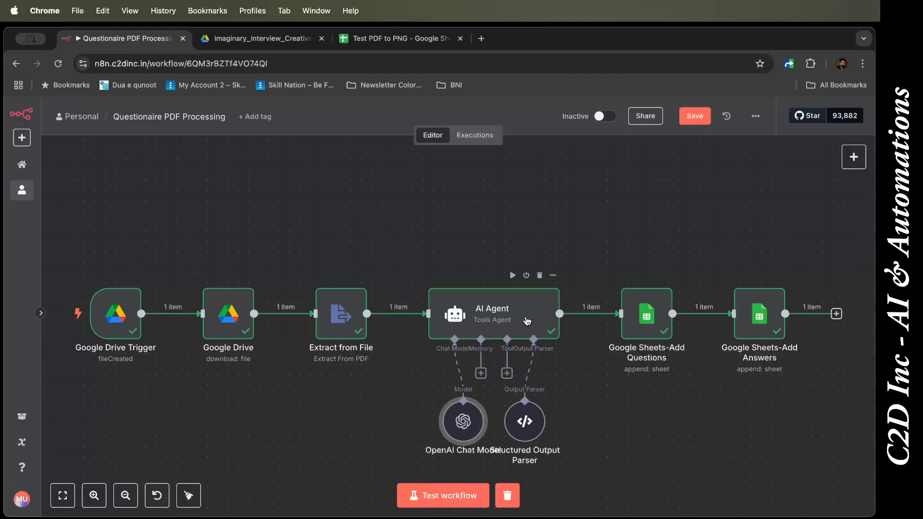
click(694, 115)
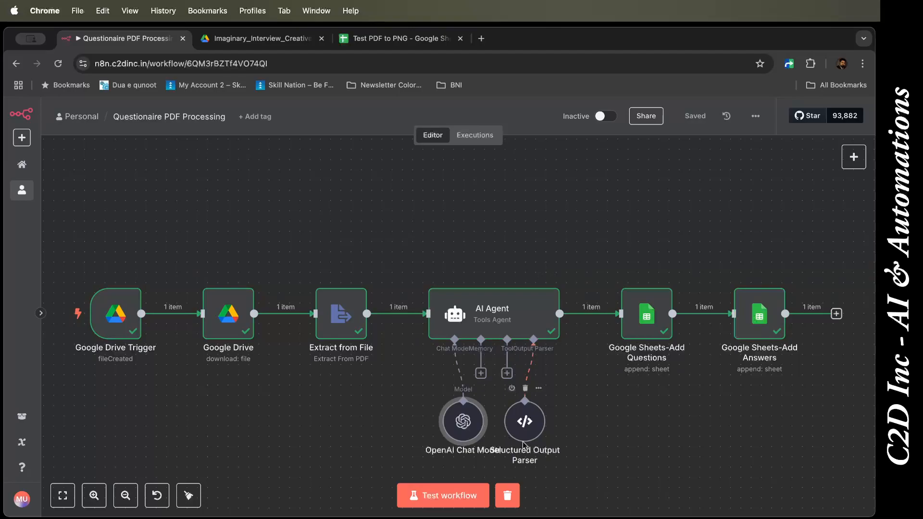
double_click(524, 421)
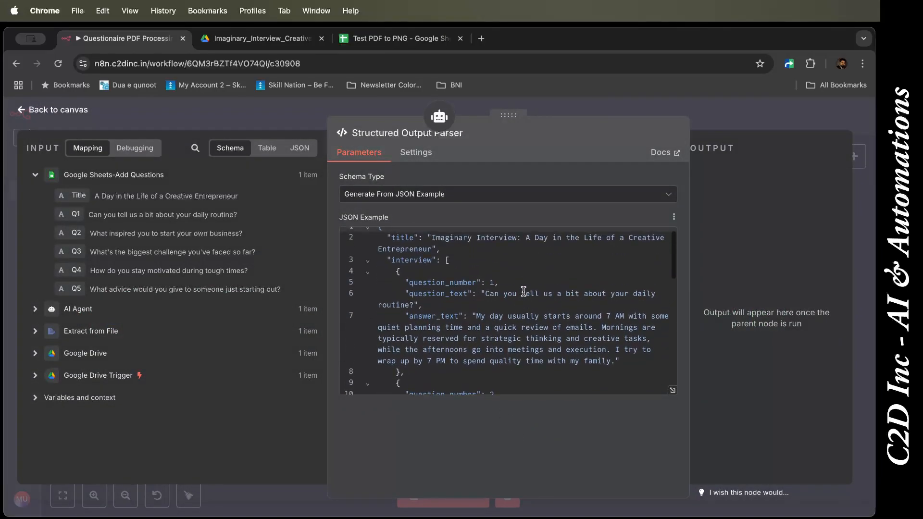
Step: Review the parser's JSON example of a title and five question-answer entries, then return to the canvas
scroll(up, 3)
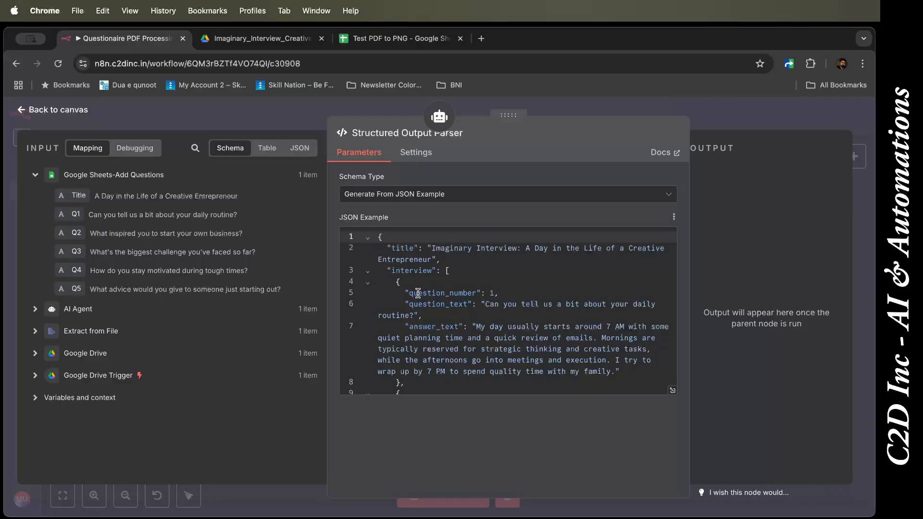
mouse_move(450, 327)
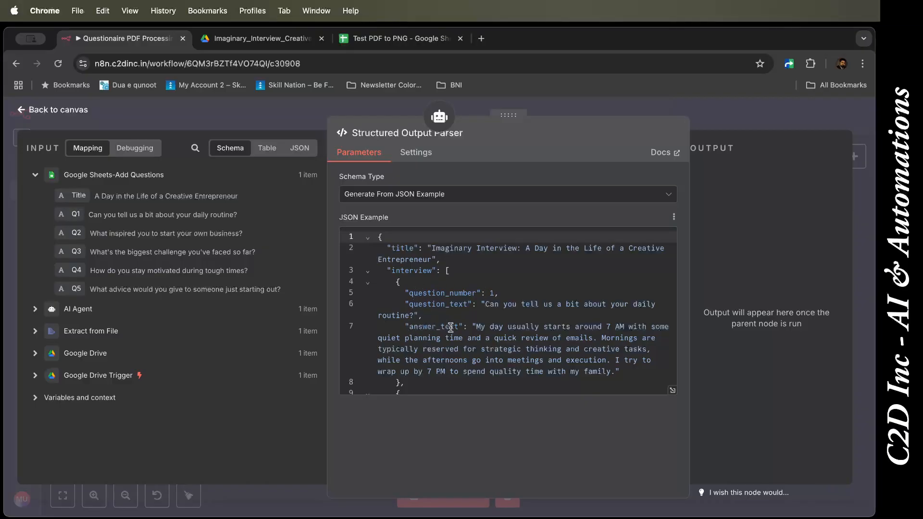
scroll(down, 3)
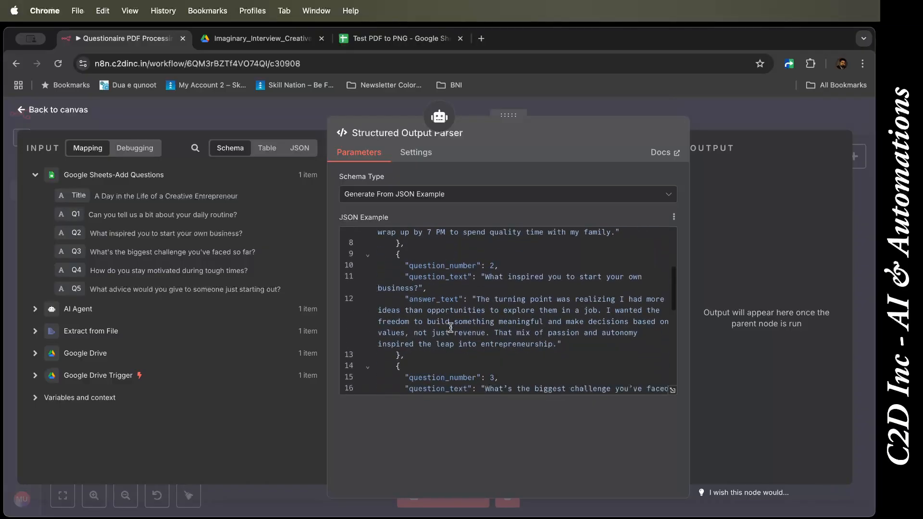
scroll(down, 3)
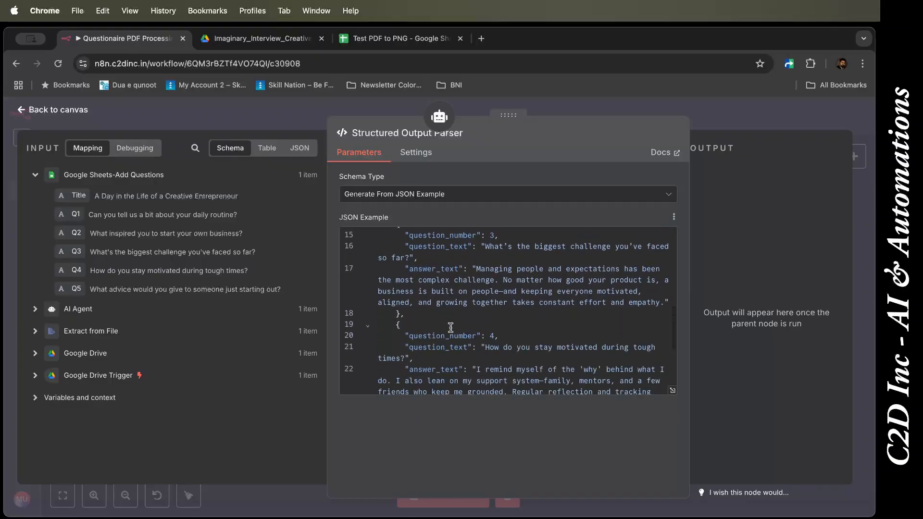
scroll(down, 3)
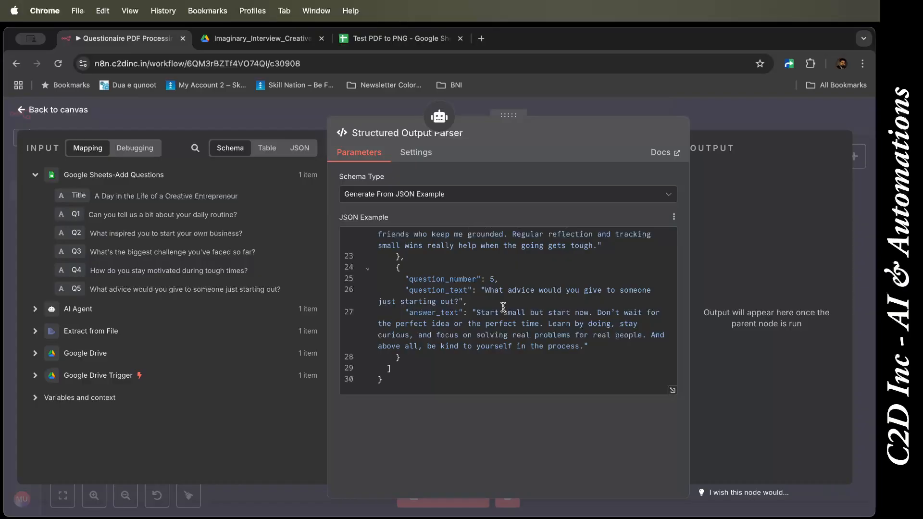
click(52, 110)
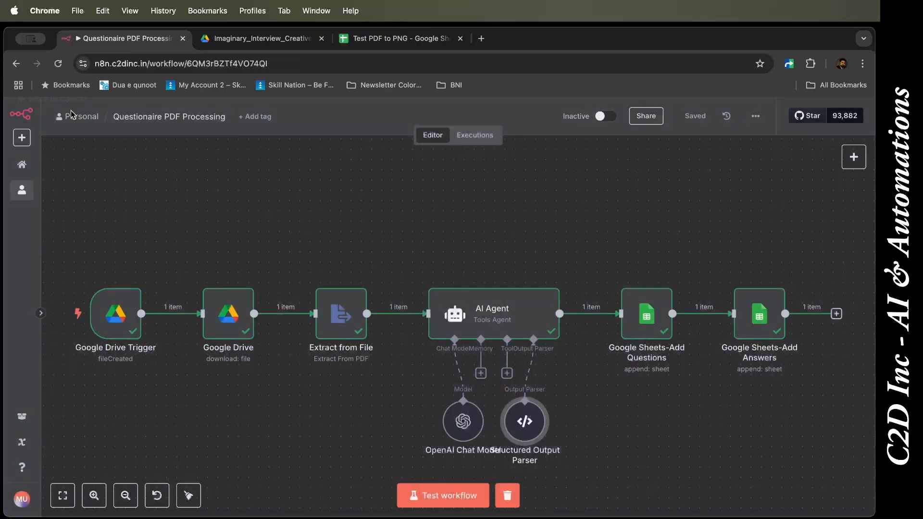
click(491, 313)
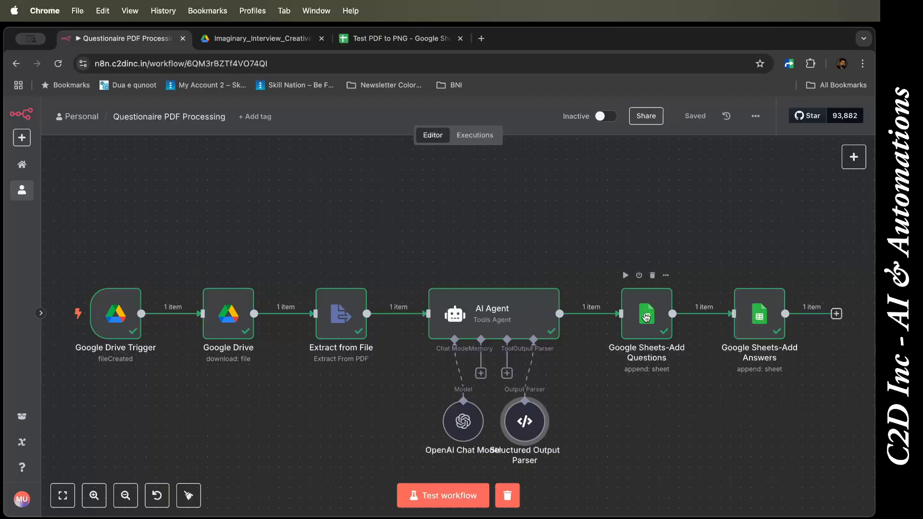
Step: Inspect the AI Agent's parsed output of the interview title and five numbered questions with answers
double_click(492, 314)
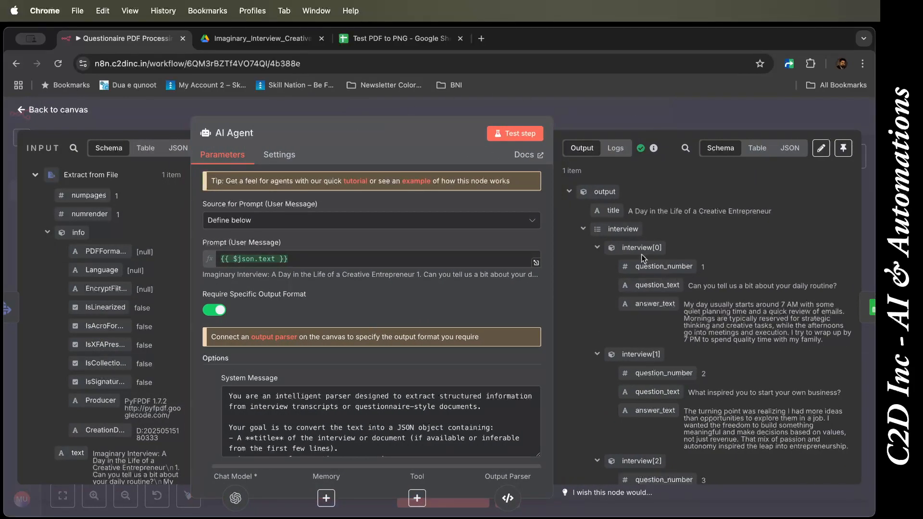
mouse_move(676, 253)
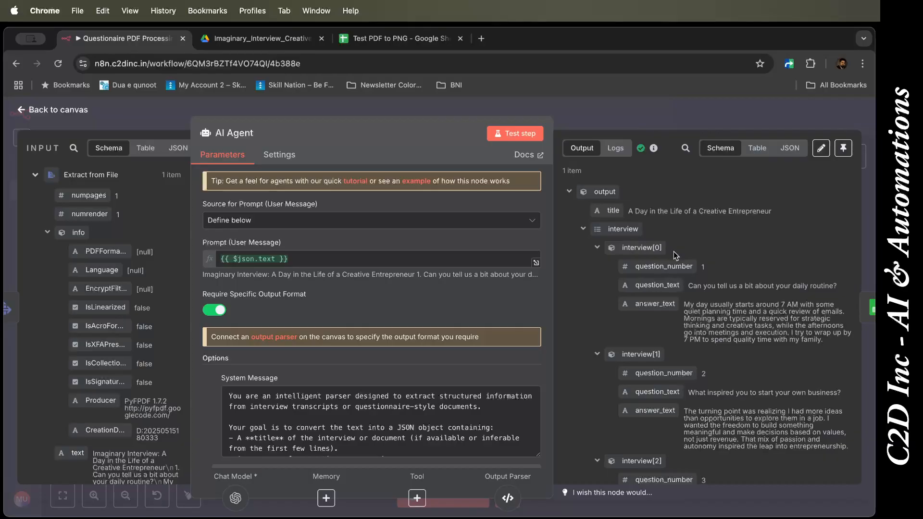
mouse_move(669, 296)
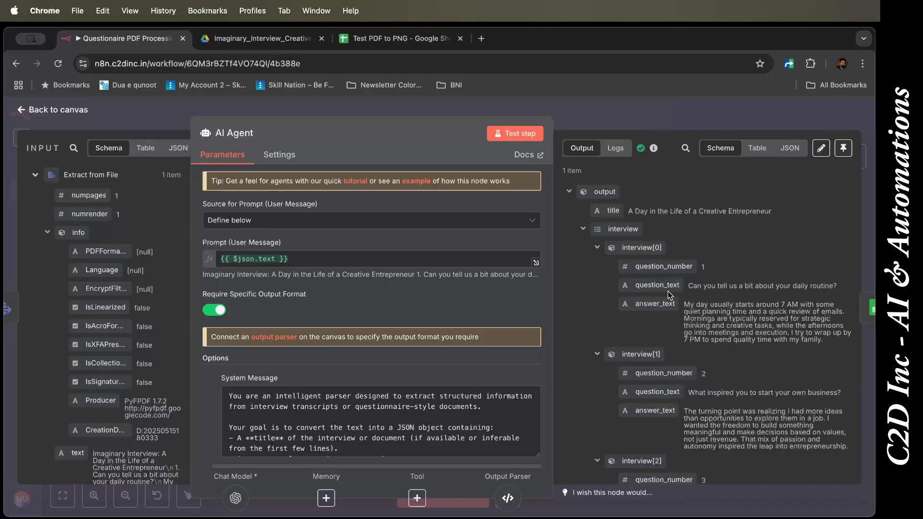
scroll(down, 3)
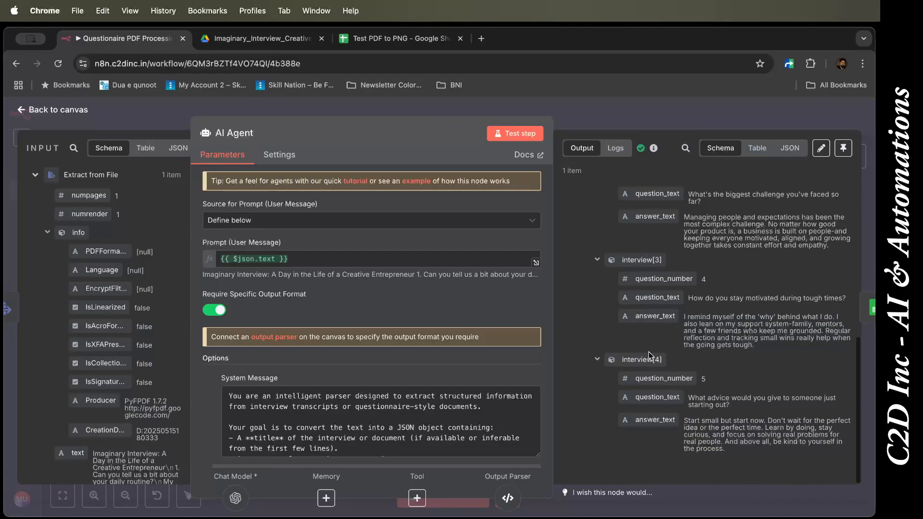
click(52, 110)
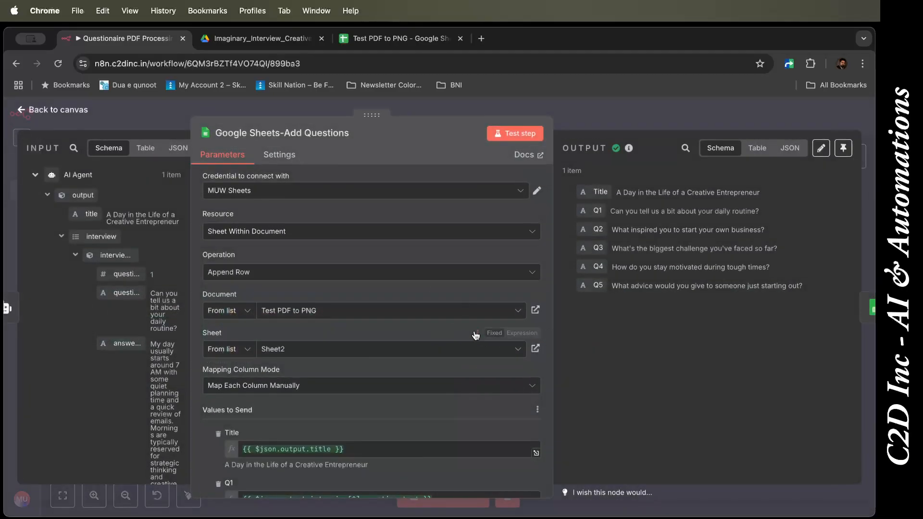
mouse_move(628, 258)
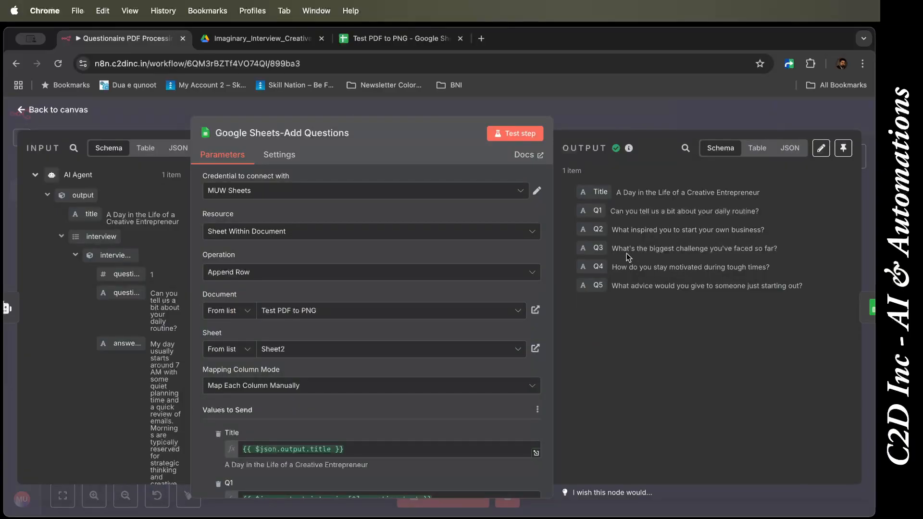
mouse_move(97, 116)
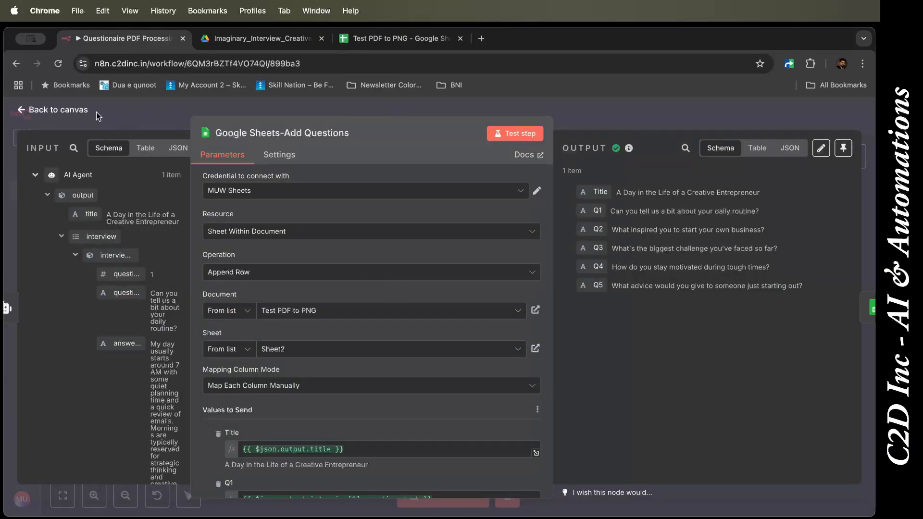
Step: Close the Google Sheets-Add Questions node after reviewing its Sheet2 column mappings
click(57, 110)
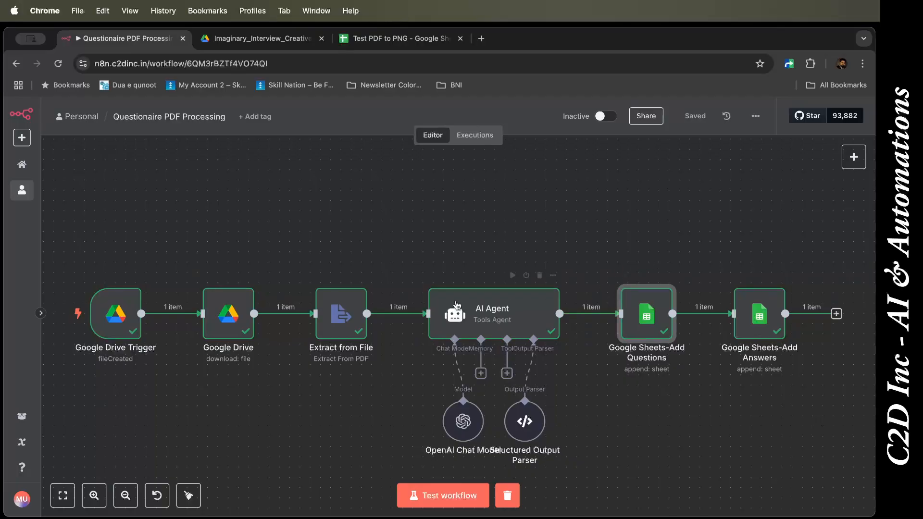
mouse_move(410, 92)
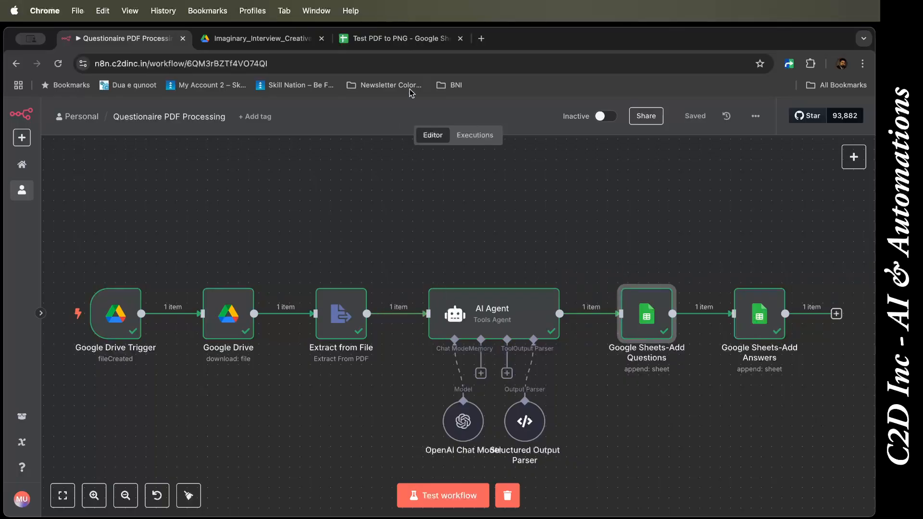
Step: Delete the previously written interview rows from Sheet2, leaving only the Title and Q1–Q5 headers, then return to n8n
click(400, 39)
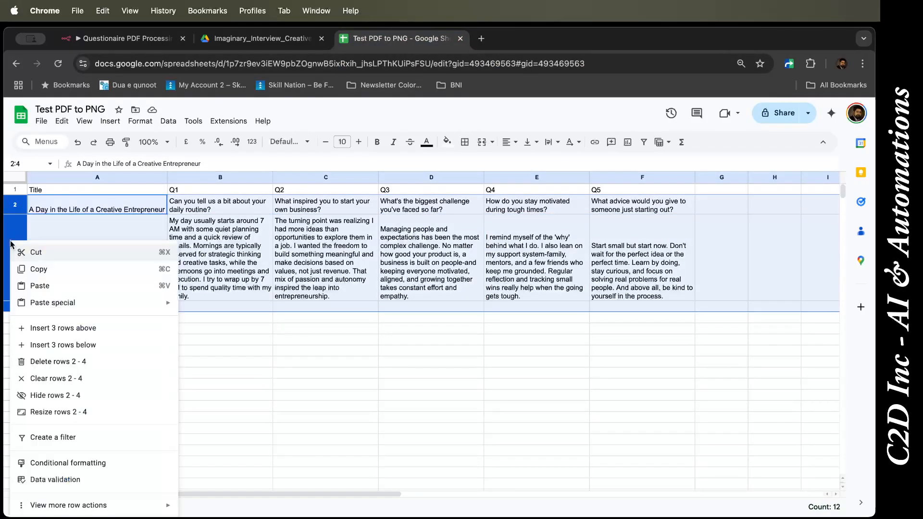
mouse_move(69, 412)
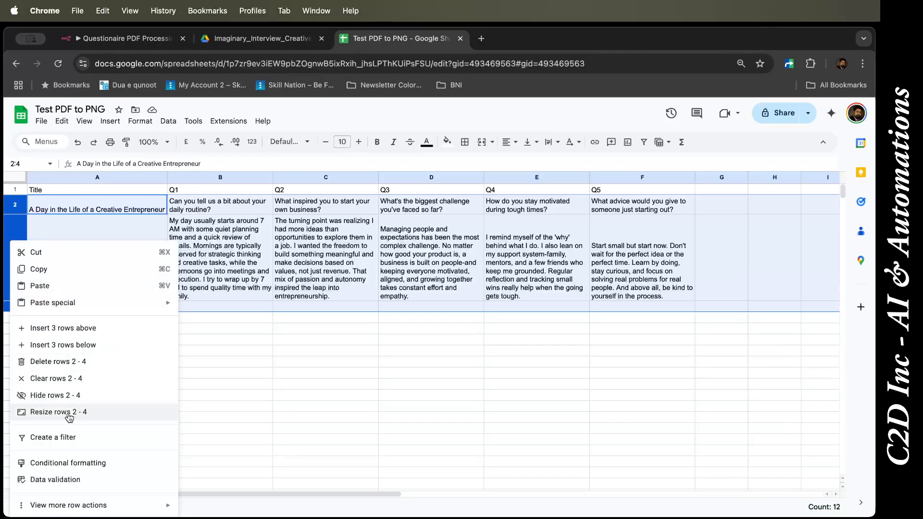
click(55, 378)
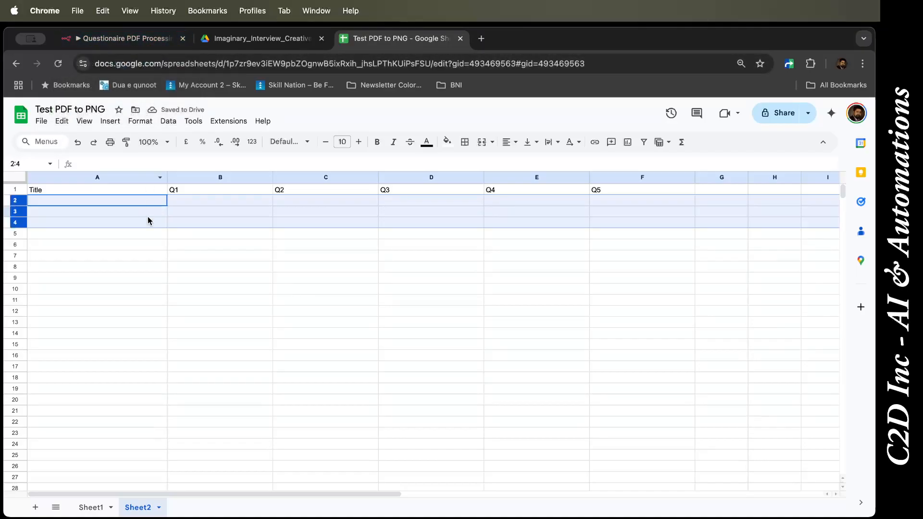
click(97, 211)
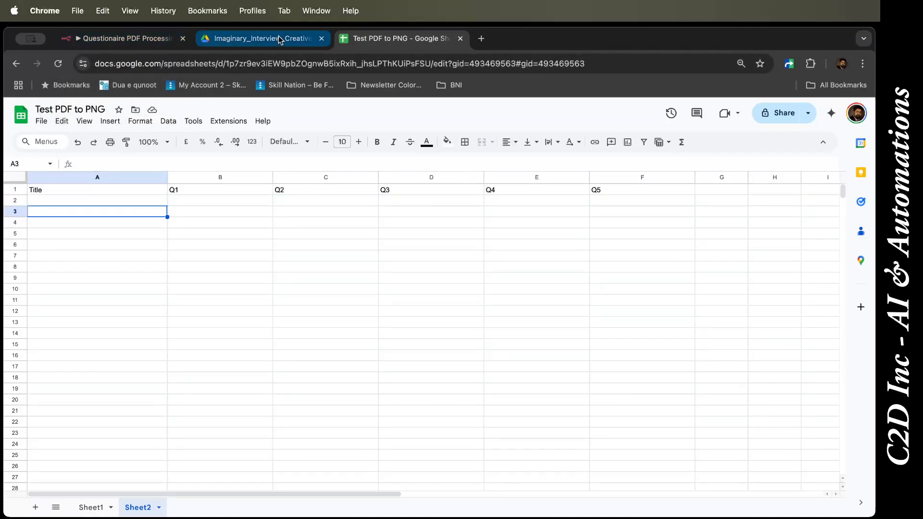
click(261, 38)
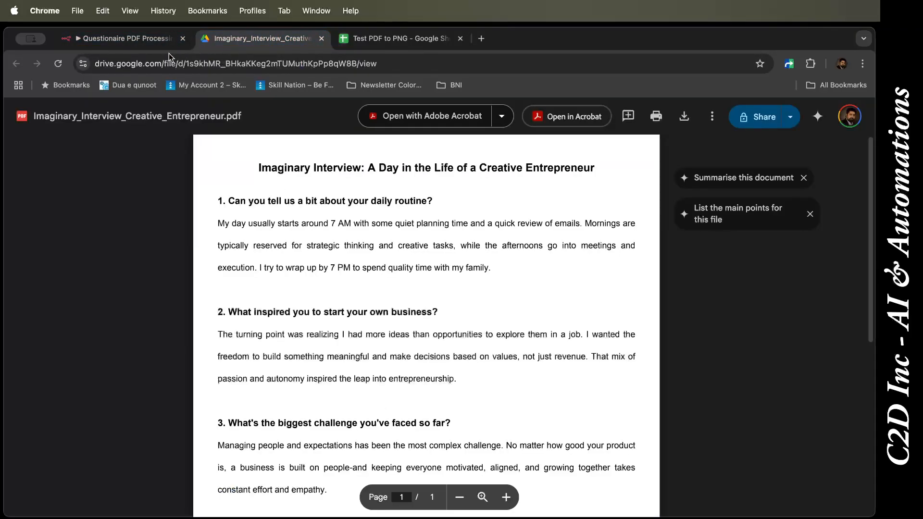
click(121, 38)
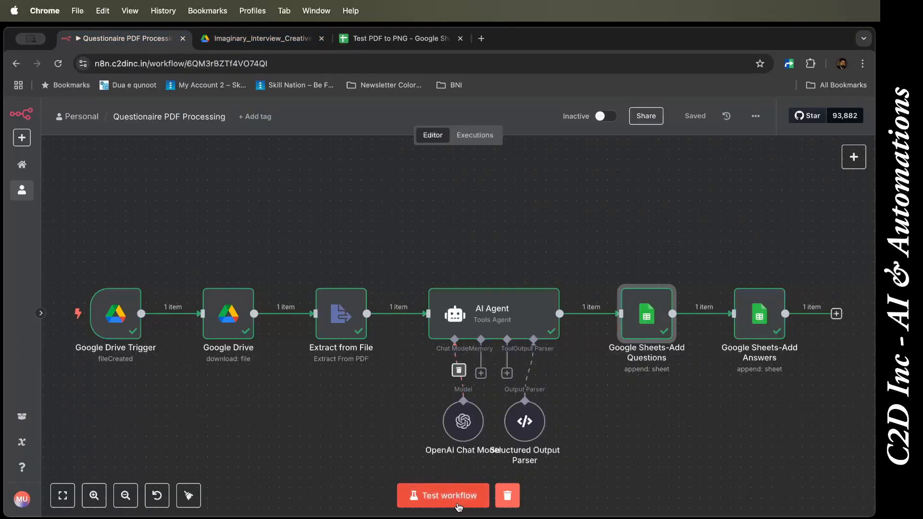
Step: Run the whole workflow and confirm Sheet2 now holds the title and five questions in row 2 and answers in row 3
click(443, 495)
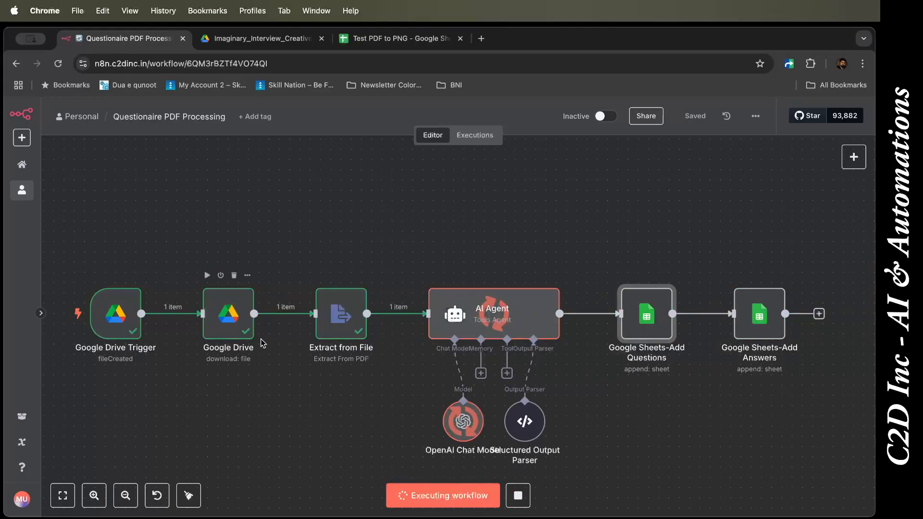
mouse_move(359, 324)
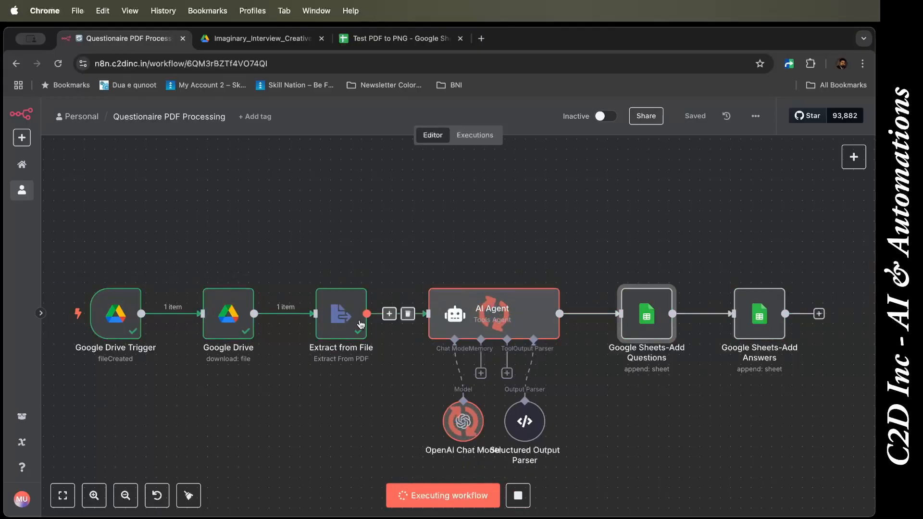
mouse_move(490, 264)
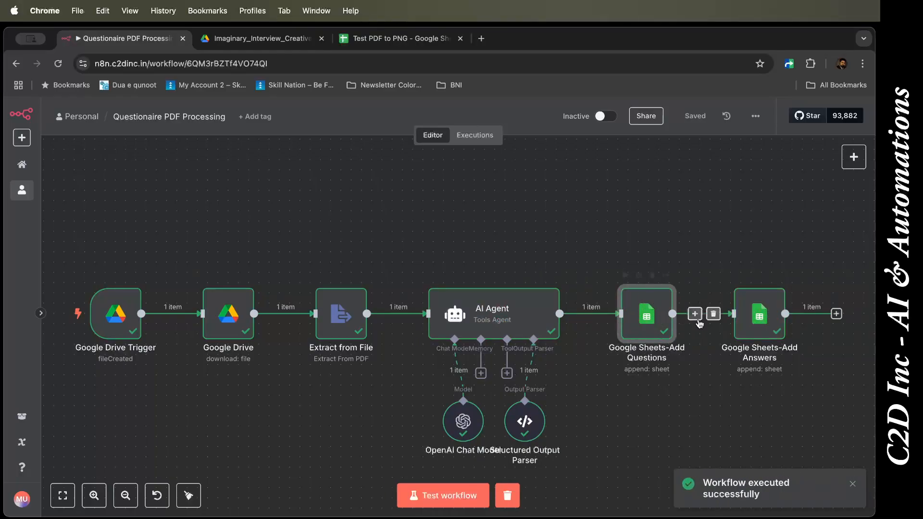
mouse_move(744, 293)
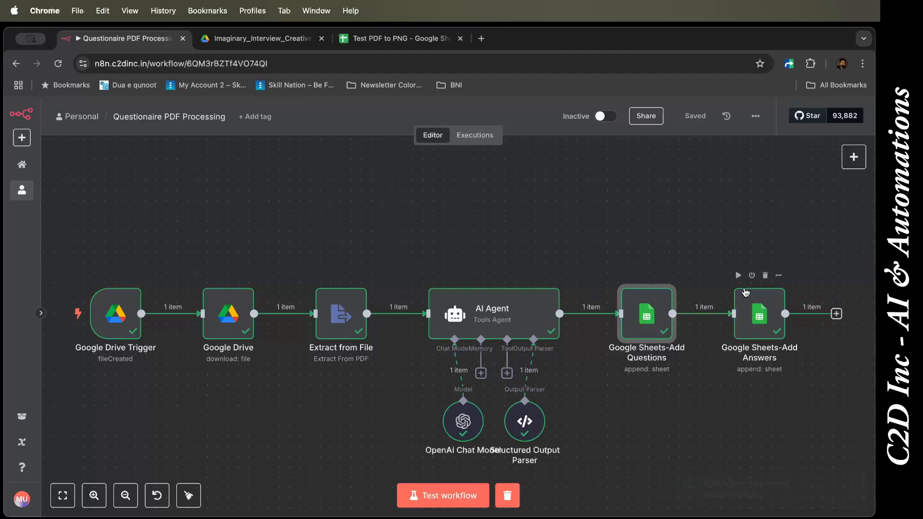
click(400, 39)
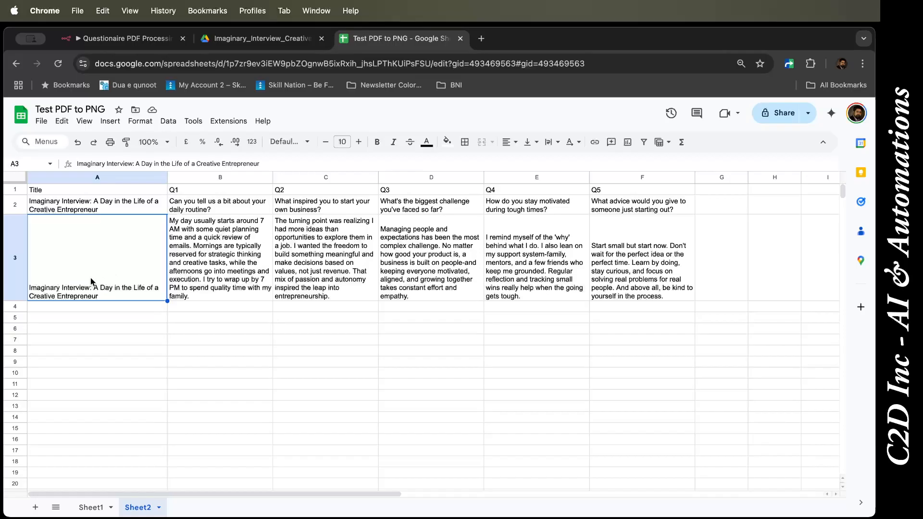
mouse_move(194, 121)
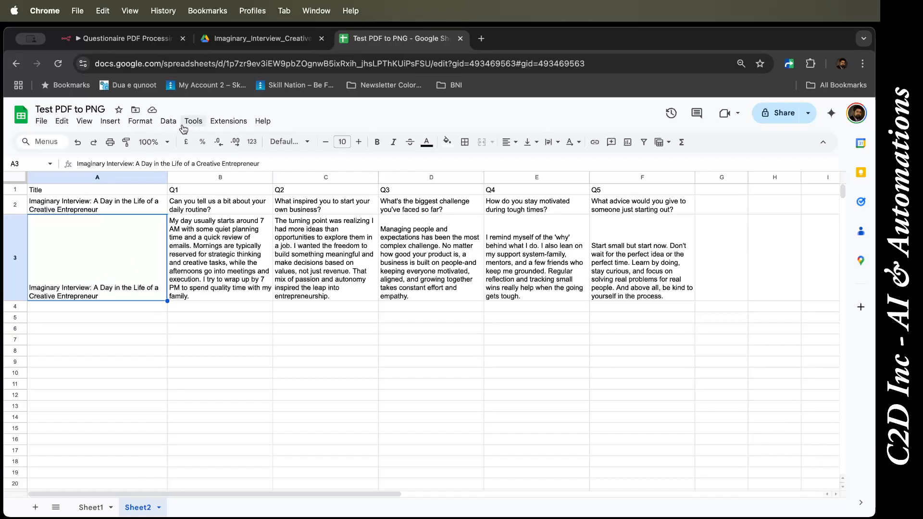
click(117, 39)
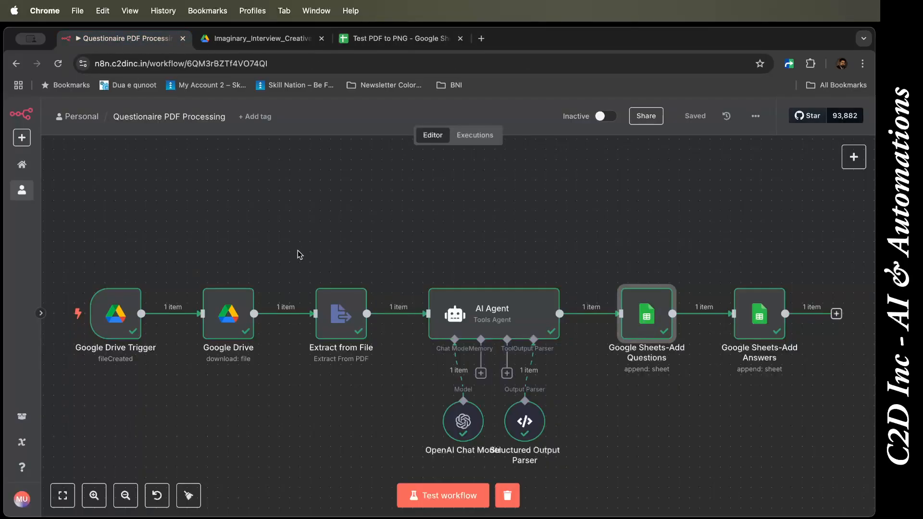